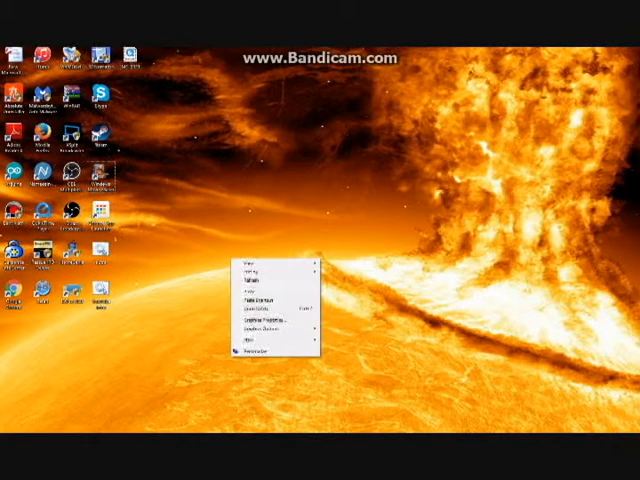
{"action": "mouse_move", "coordinate": [258, 340]}
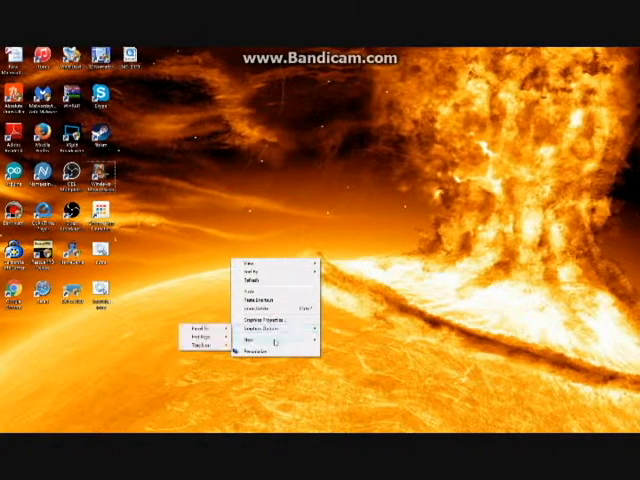
- Create a new blank text document on the desktop via New > Text Document
{"action": "left_click", "coordinate": [242, 338]}
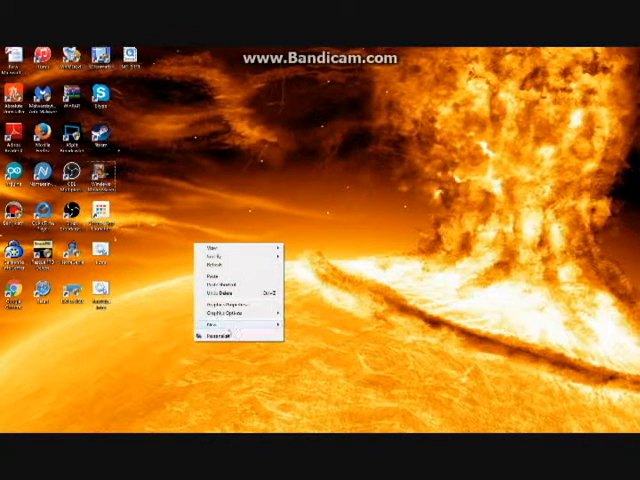
{"action": "left_click", "coordinate": [210, 326]}
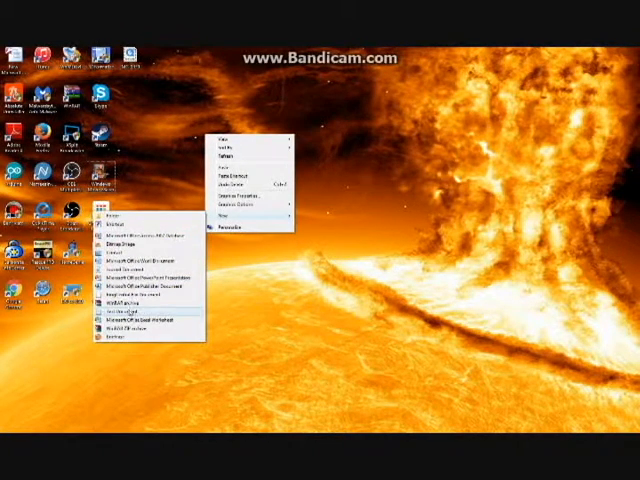
{"action": "left_click", "coordinate": [136, 308]}
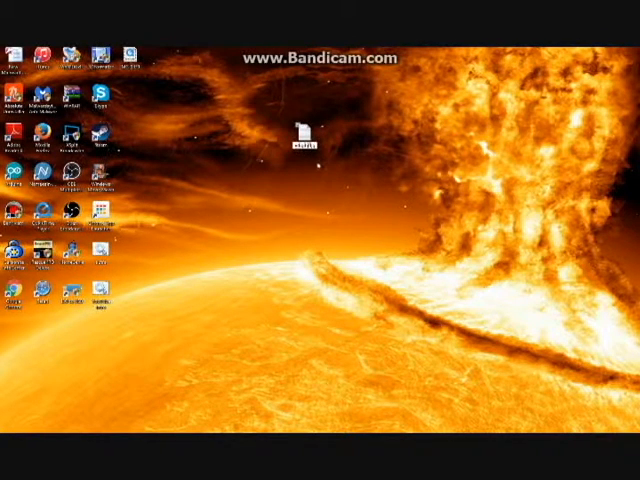
- Open the new text file and write the first batch lines: echo off, 202, 2008
{"action": "double_click", "coordinate": [306, 132]}
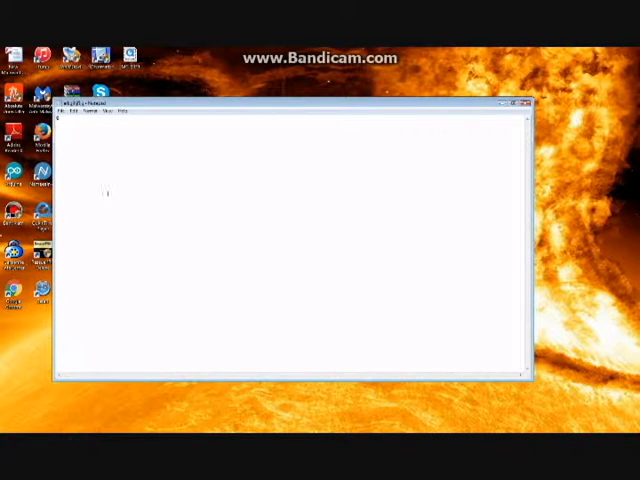
{"action": "type", "text": "echo off"}
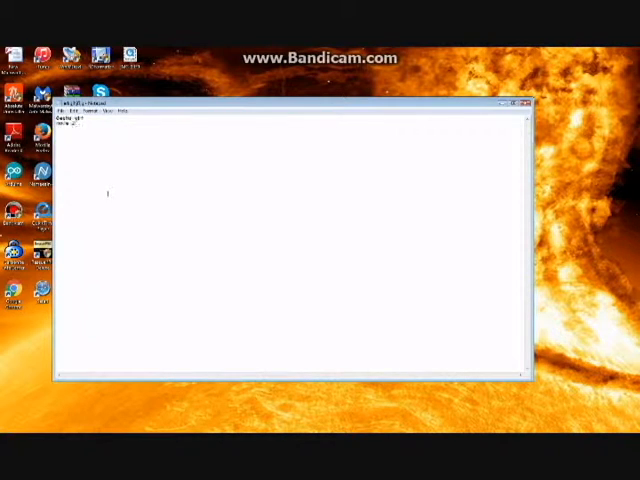
{"action": "type", "text": "202"}
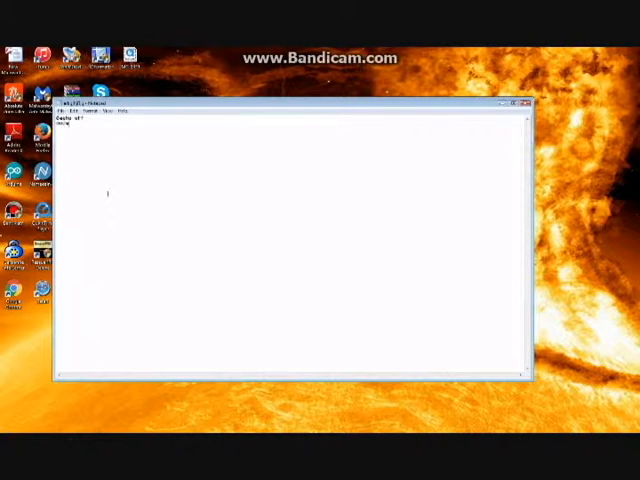
{"action": "type", "text": "2008"}
{"action": "type", "text": "echo hello world"}
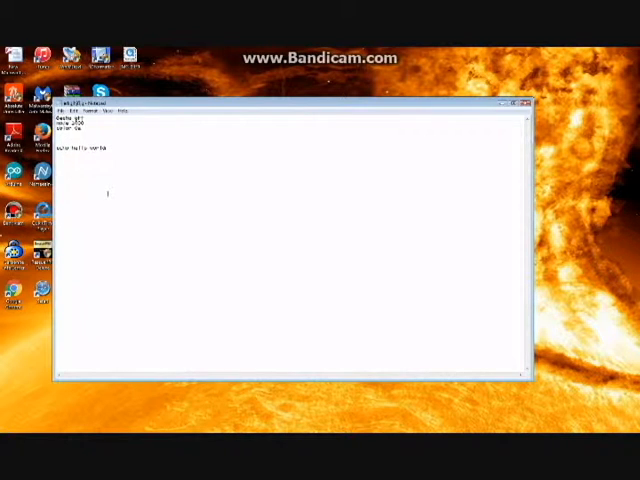
- Save the script to the desktop as a .bat file using Save As with All Files type
{"action": "left_click", "coordinate": [64, 114]}
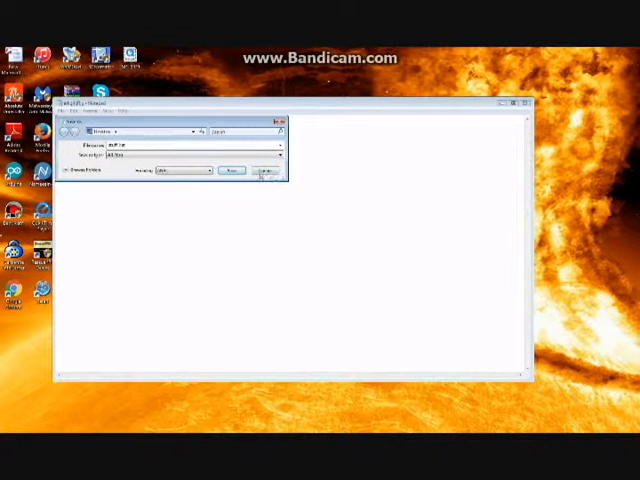
{"action": "left_click", "coordinate": [232, 170]}
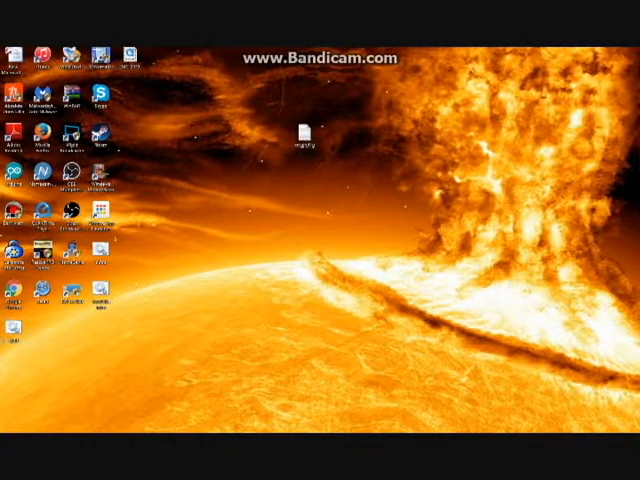
- Edit the batch file to end with a pause line, close it, and reopen it for editing
{"action": "right_click", "coordinate": [302, 132]}
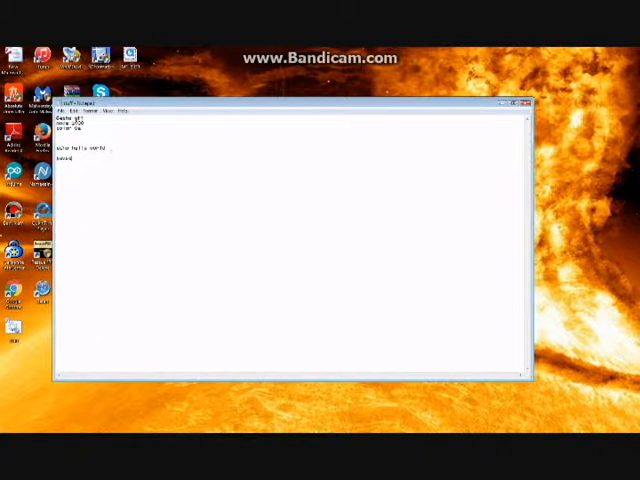
{"action": "left_click", "coordinate": [524, 104]}
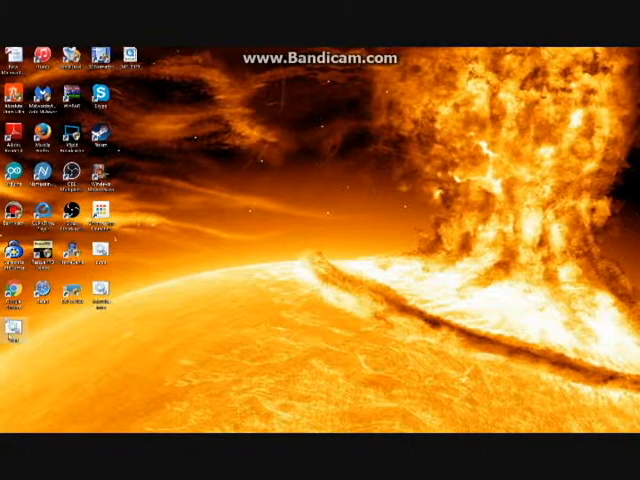
{"action": "right_click", "coordinate": [12, 138]}
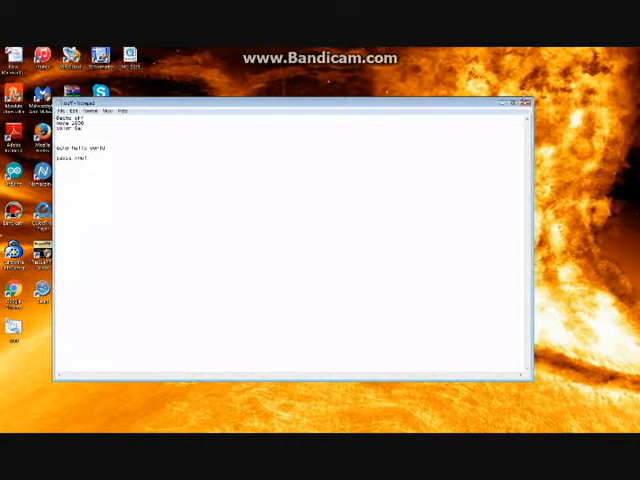
- Save the edited batch file and run it as a console of green text ending with the pause prompt
{"action": "left_click", "coordinate": [524, 100]}
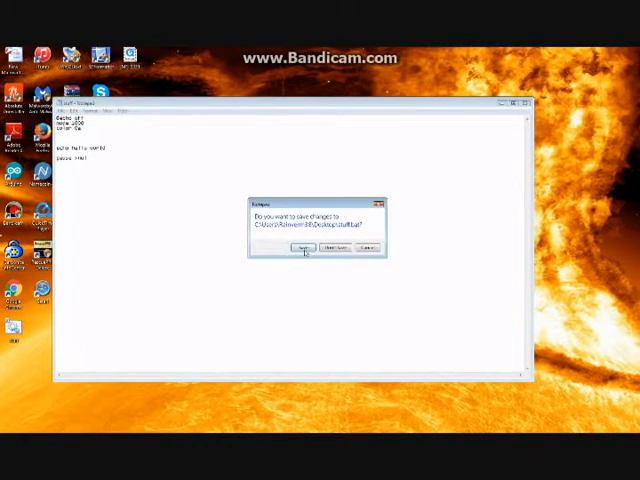
{"action": "left_click", "coordinate": [304, 248]}
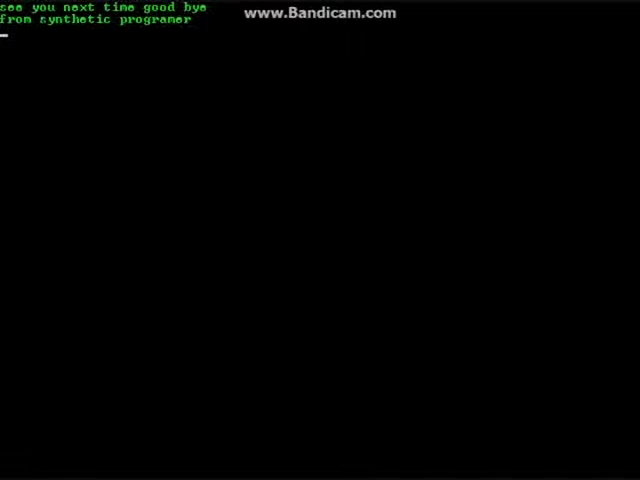
{"action": "type", "text": "leave suggestions for future videos in the comments"}
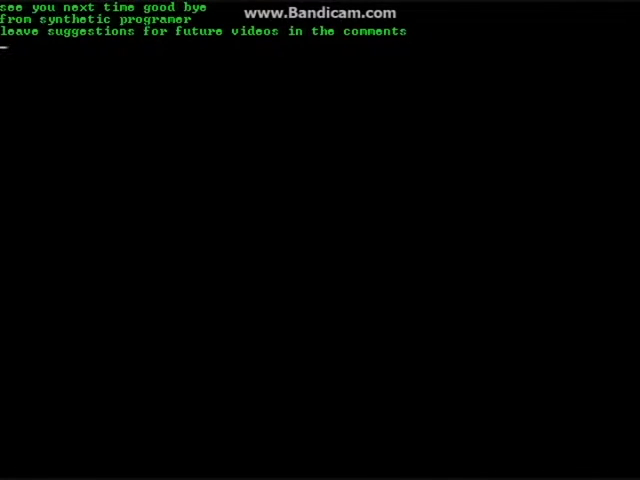
{"action": "key", "text": "enter"}
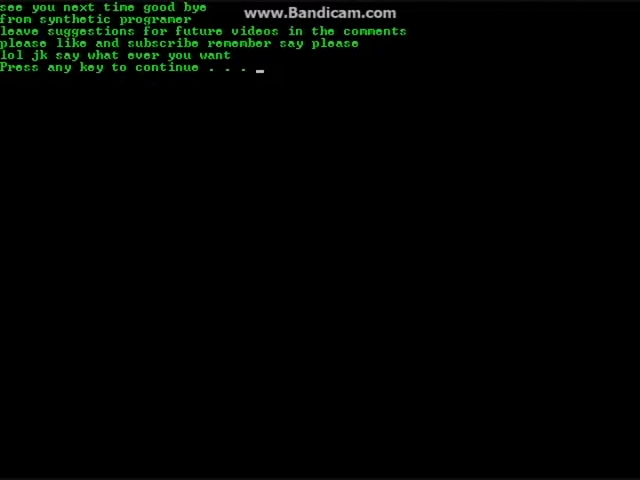